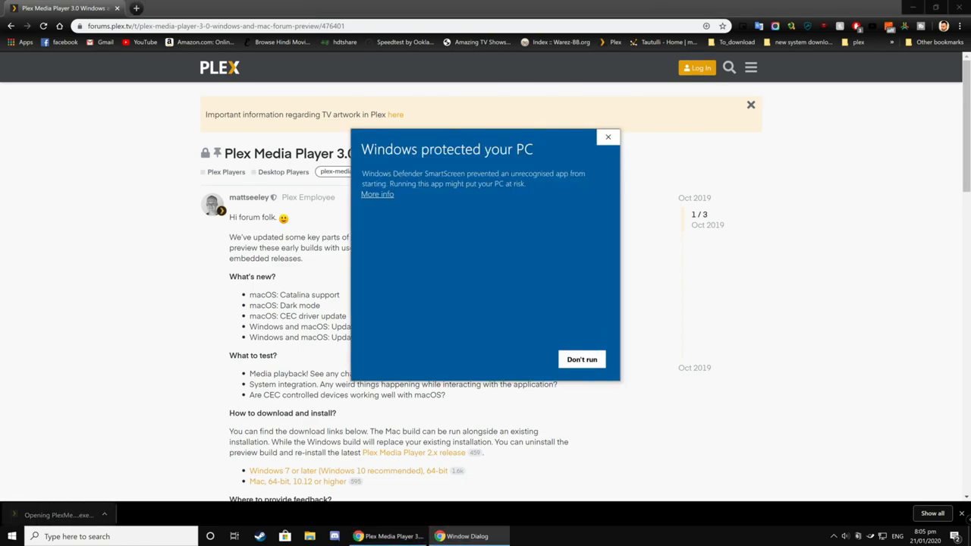
Bypass the SmartScreen warning via More info and Run anyway so the installer starts.
{"action": "left_click", "coordinate": [376, 194]}
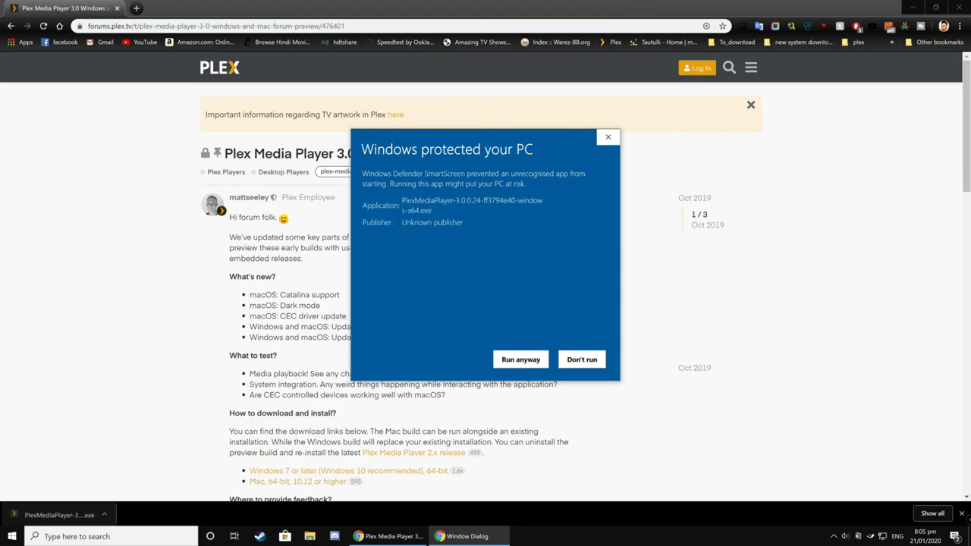
{"action": "left_click", "coordinate": [521, 358]}
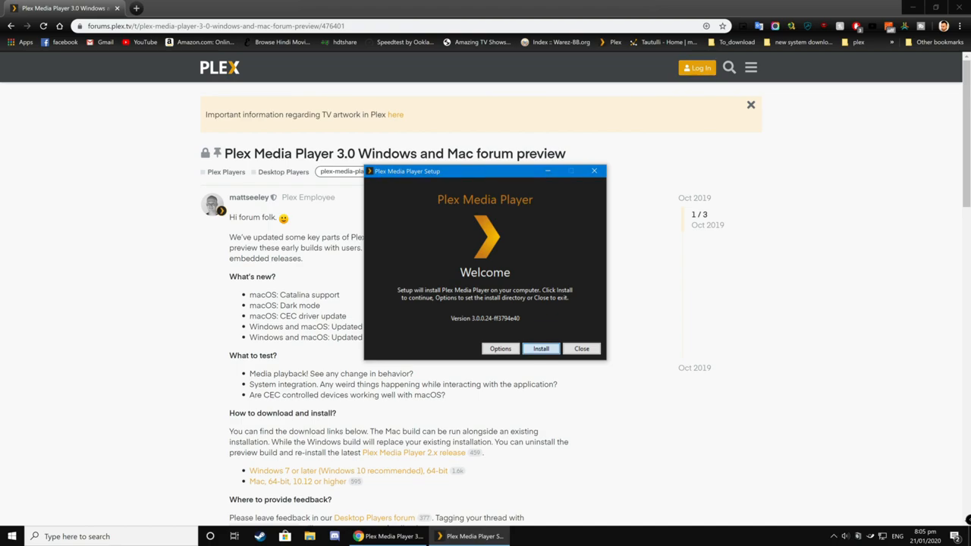
Run the Plex Media Player 3.0 install and launch it once Setup Successful appears.
{"action": "left_click", "coordinate": [540, 348]}
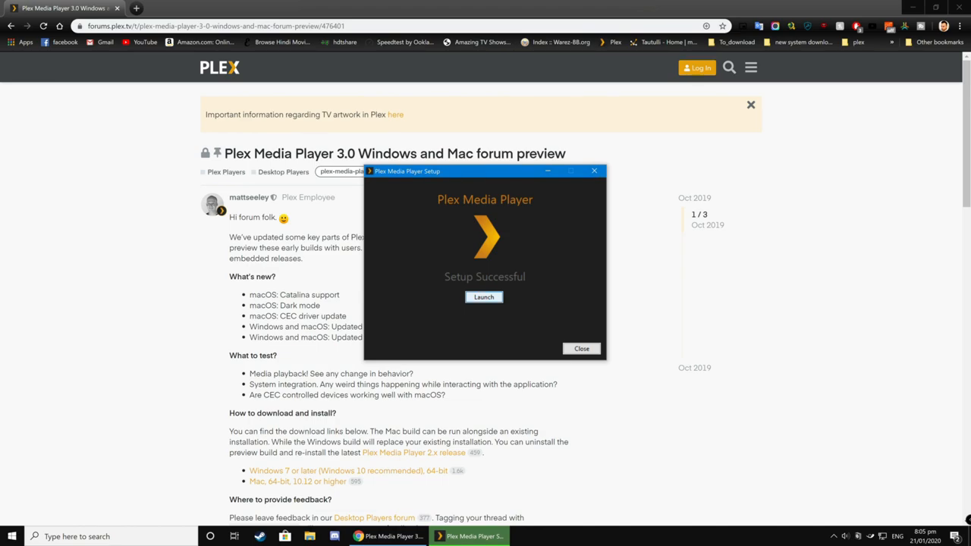
{"action": "left_click", "coordinate": [581, 348]}
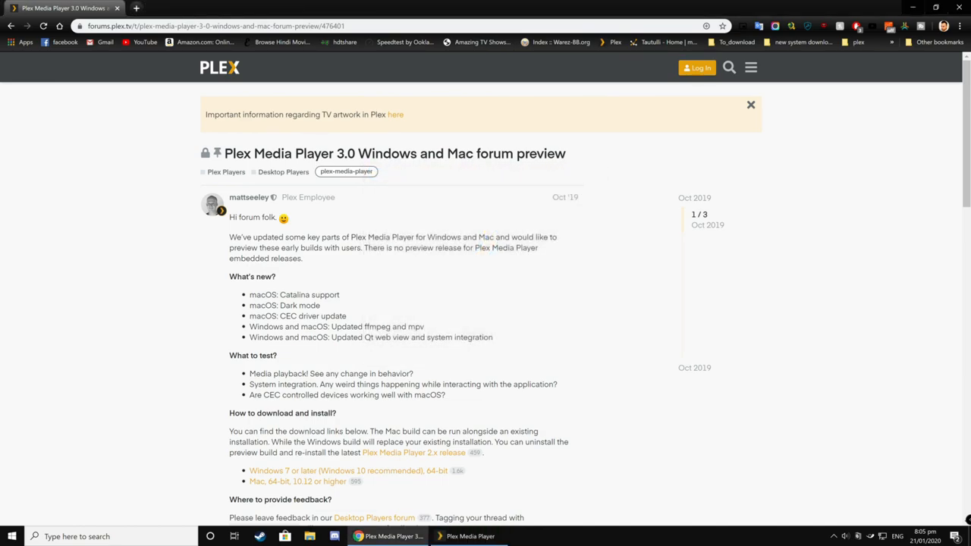
Enter the TV Layout from the top toolbar once the library loads.
{"action": "left_click", "coordinate": [469, 537]}
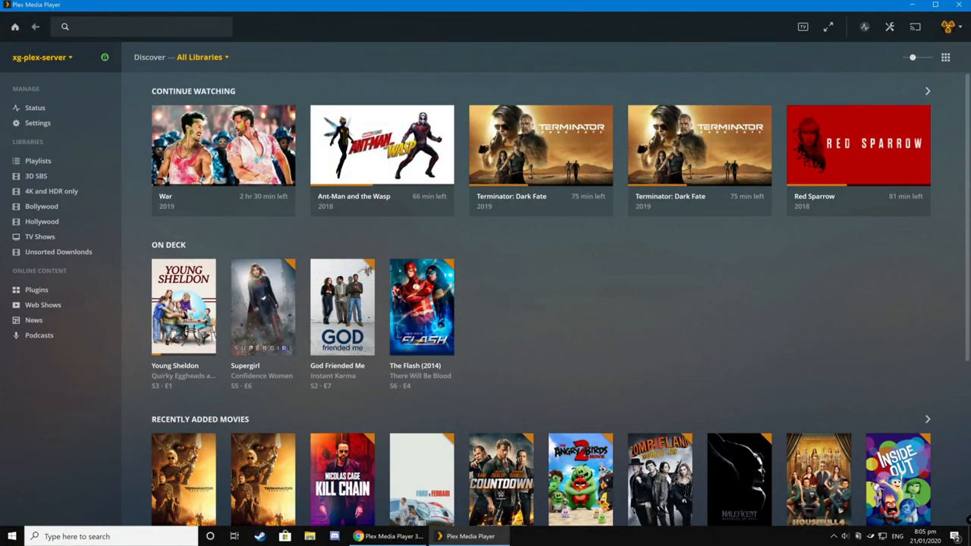
{"action": "mouse_move", "coordinate": [802, 28]}
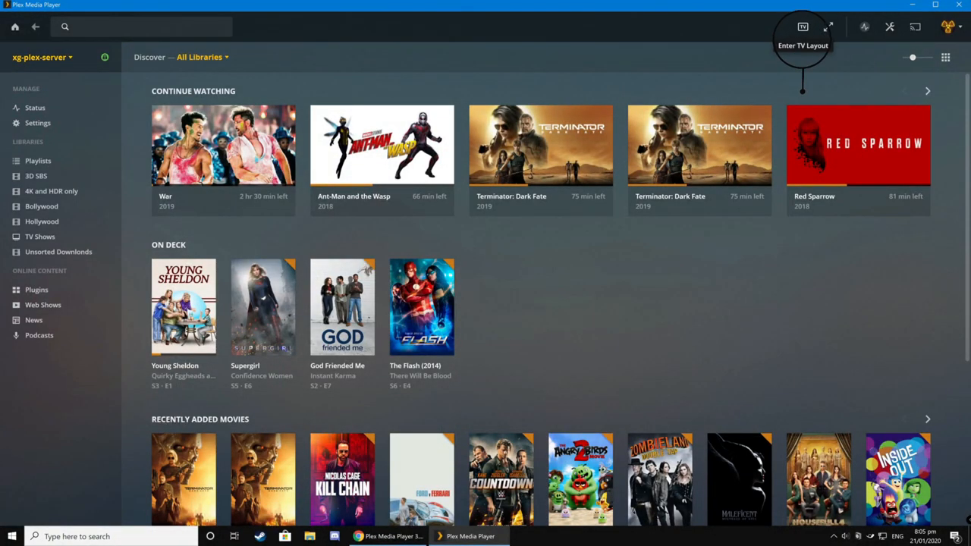
{"action": "left_click", "coordinate": [803, 27]}
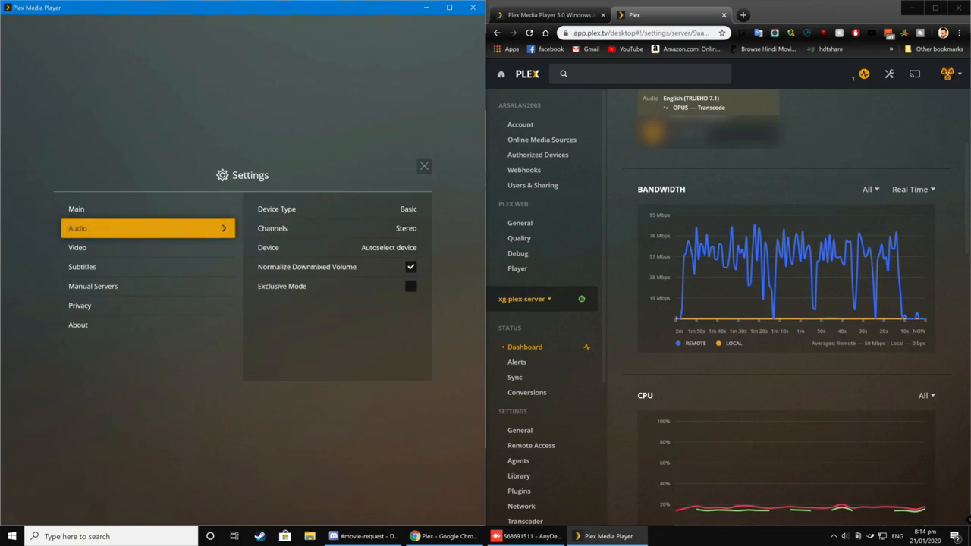
In Video settings, choose Very Large (500 MB) for the Network Cache.
{"action": "left_click", "coordinate": [77, 248]}
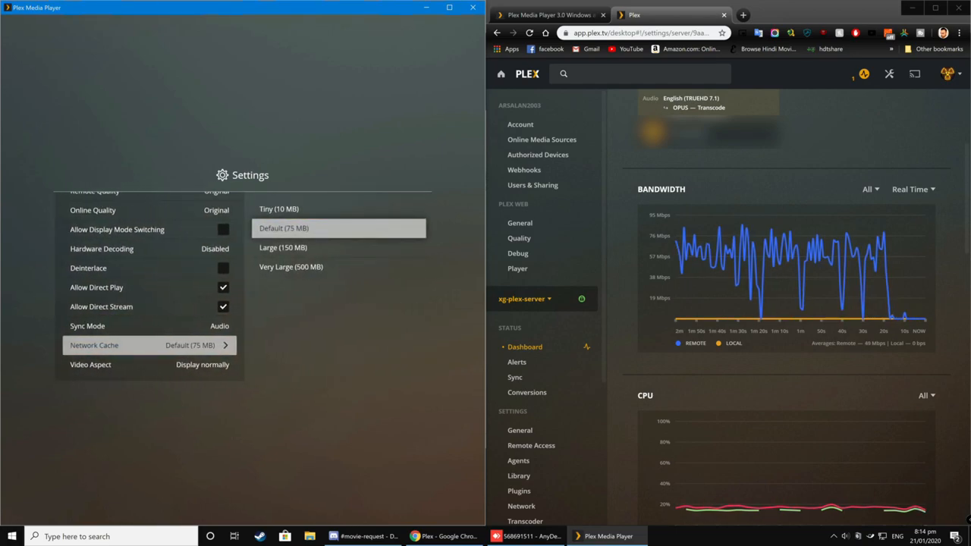
{"action": "left_click", "coordinate": [288, 267]}
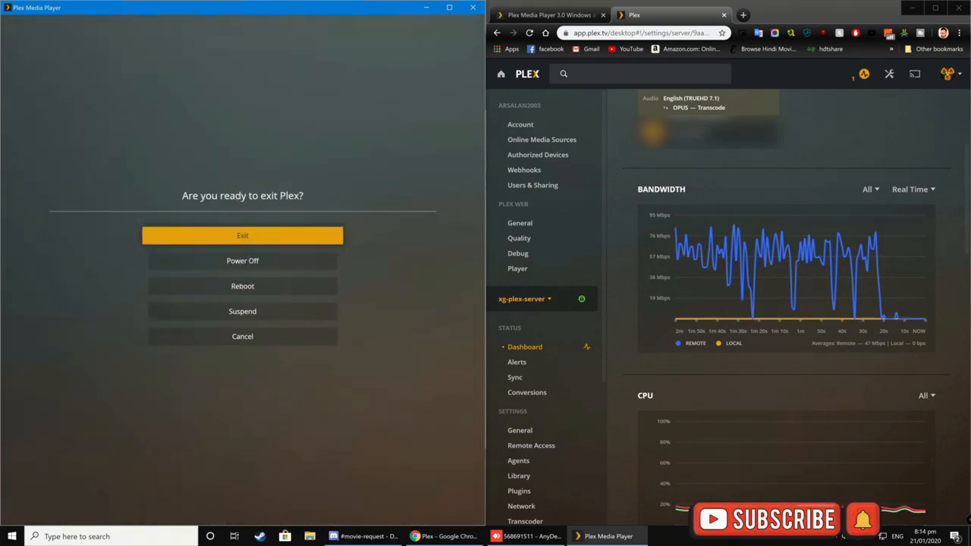
Confirm Exit at the 'Are you ready to exit Plex?' prompt to apply the cache size.
{"action": "left_click", "coordinate": [243, 336]}
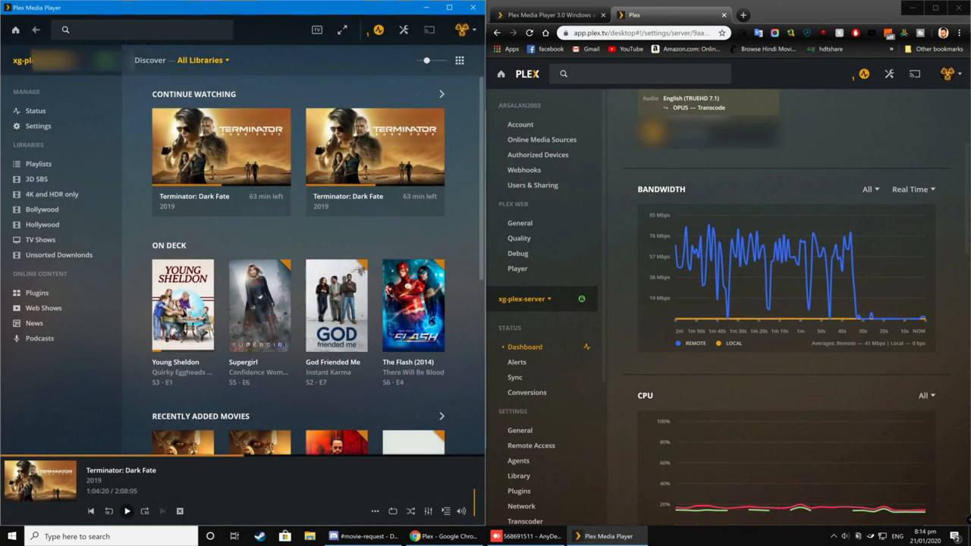
Expand the mini player bar so Terminator: Dark Fate fills the full playback view.
{"action": "left_click", "coordinate": [127, 510]}
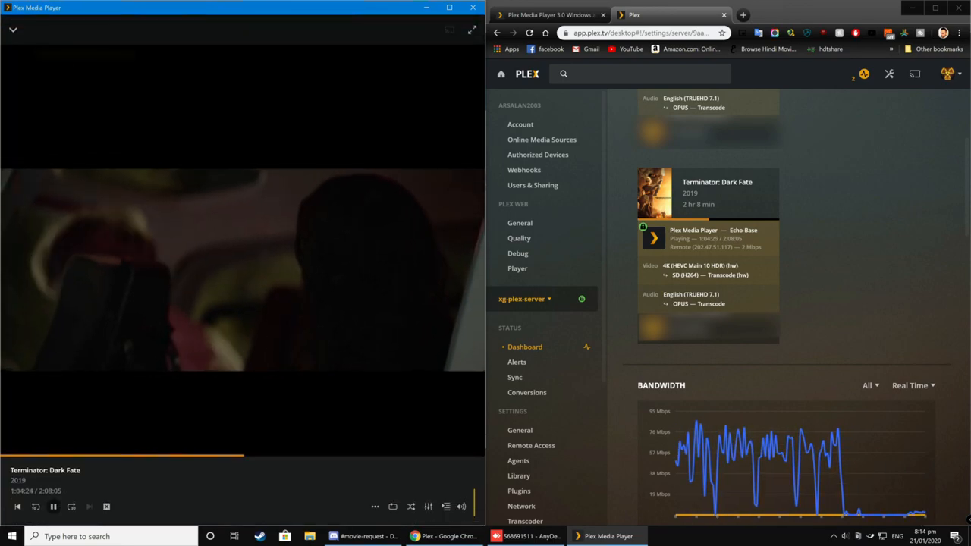
{"action": "left_click", "coordinate": [428, 507]}
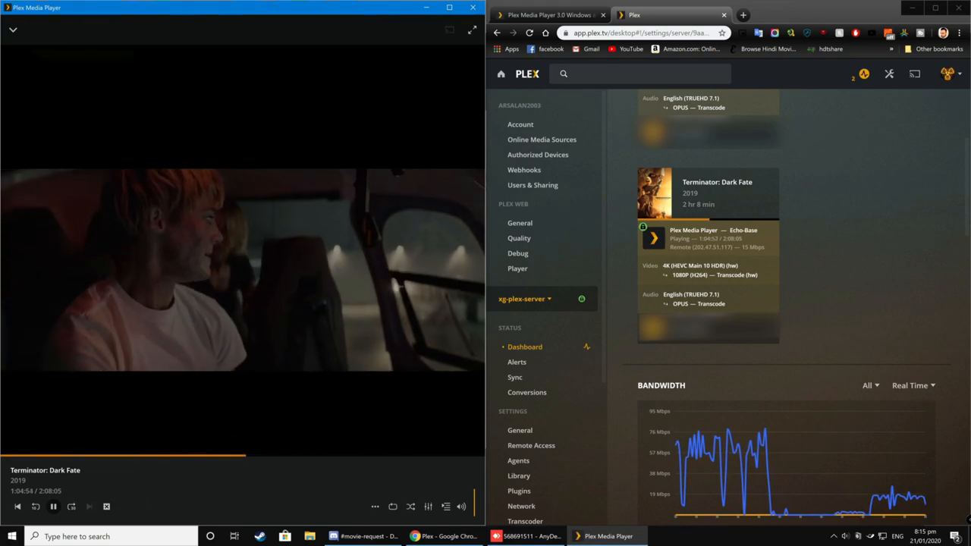
In Playback Settings > Quality, select Play Original Quality (18.8 Mbps, 2160p).
{"action": "left_click", "coordinate": [428, 507]}
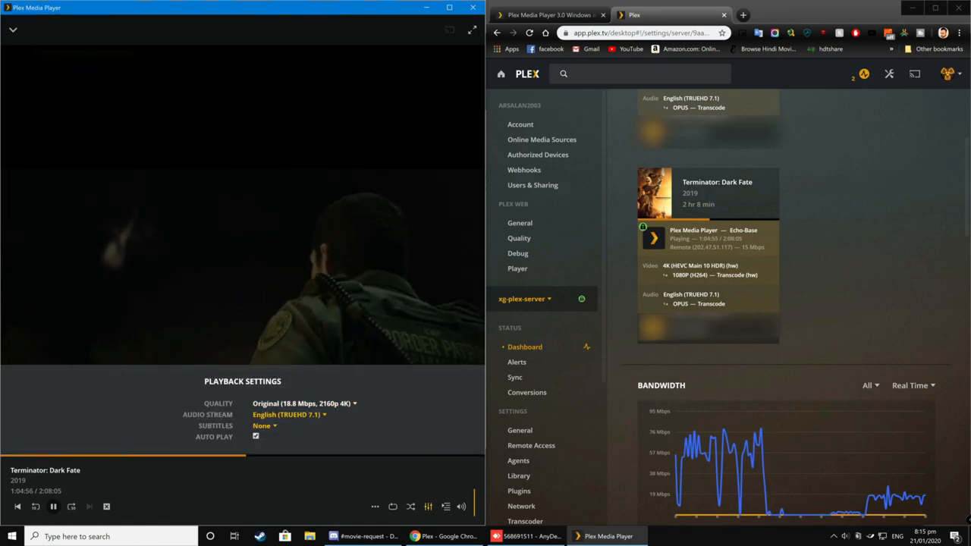
{"action": "left_click", "coordinate": [303, 403]}
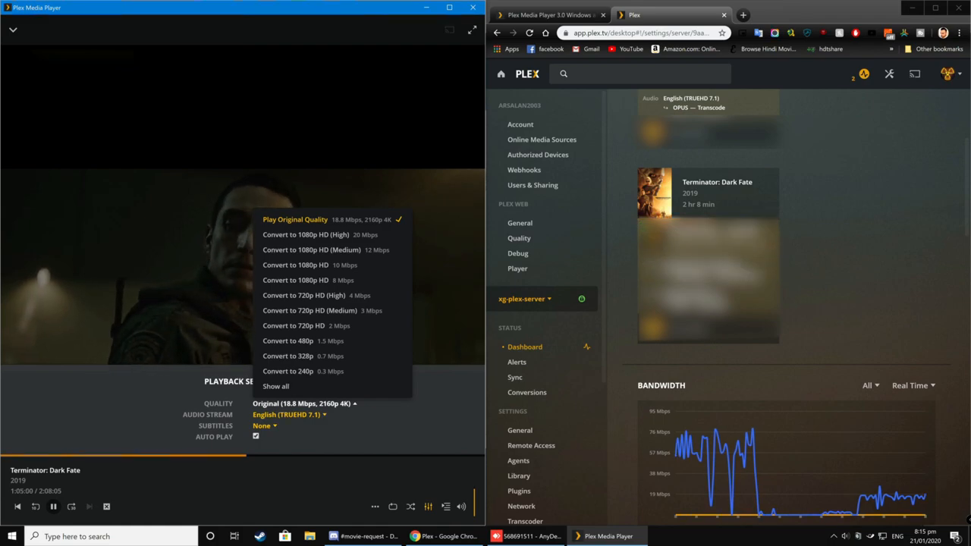
{"action": "left_click", "coordinate": [294, 219]}
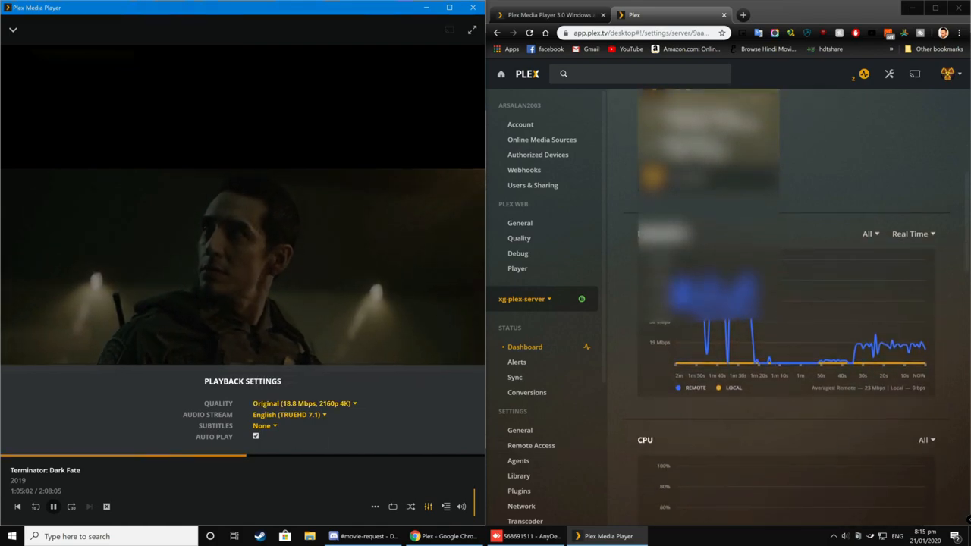